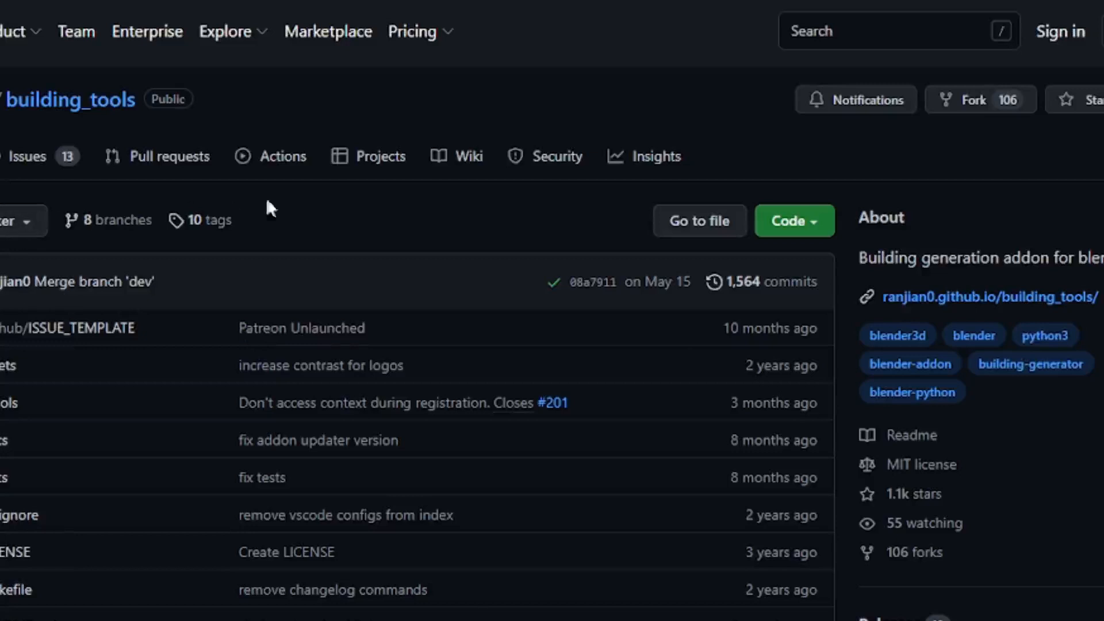
# - Create a floorplan and add a floor with an overhanging floor slab
pyautogui.click(794, 220)
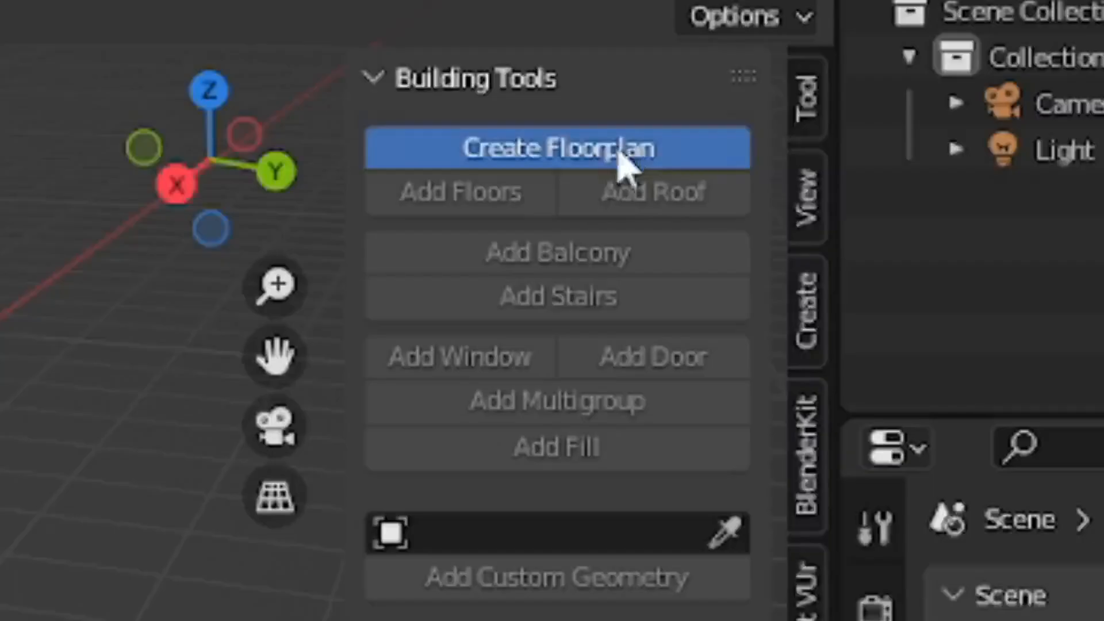
pyautogui.click(556, 148)
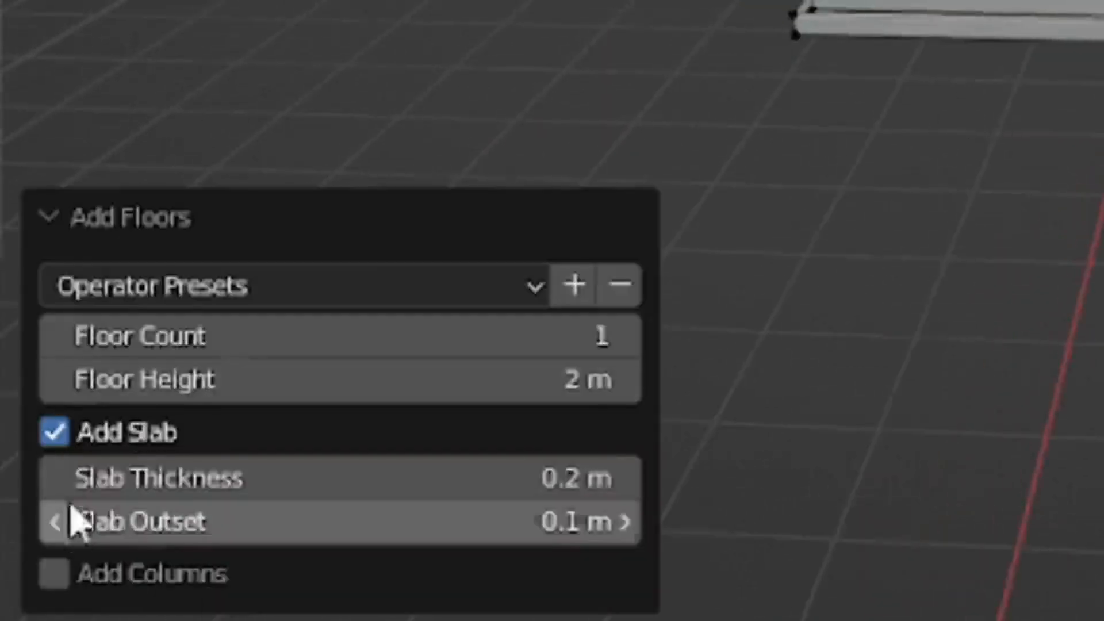
pyautogui.click(53, 432)
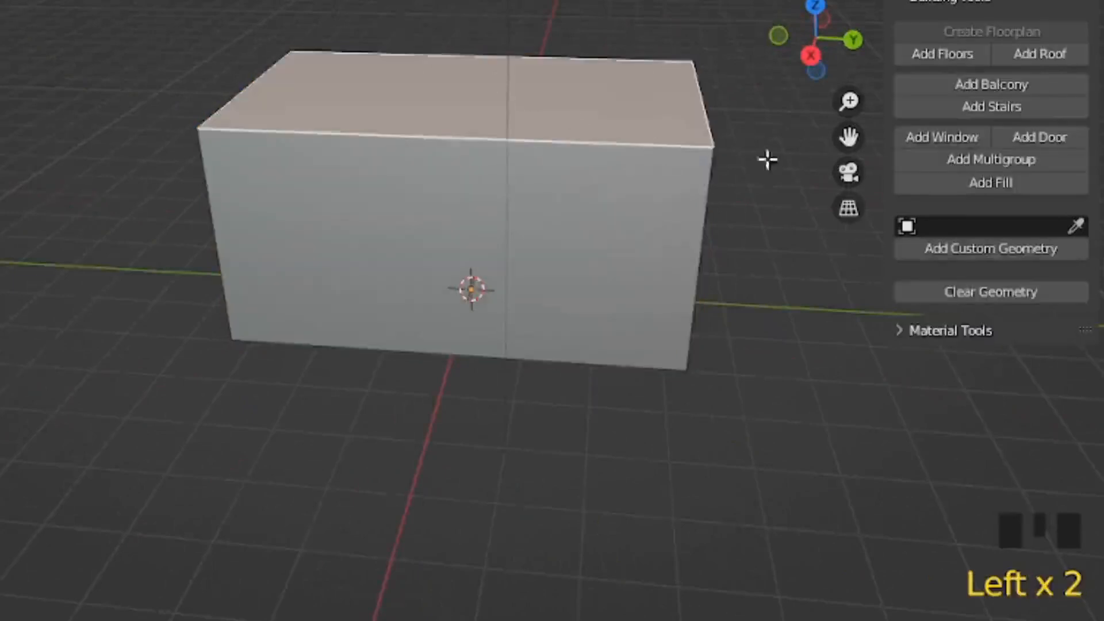
# - Extrude the building faces to form the house's rectangular main block
pyautogui.press('e')
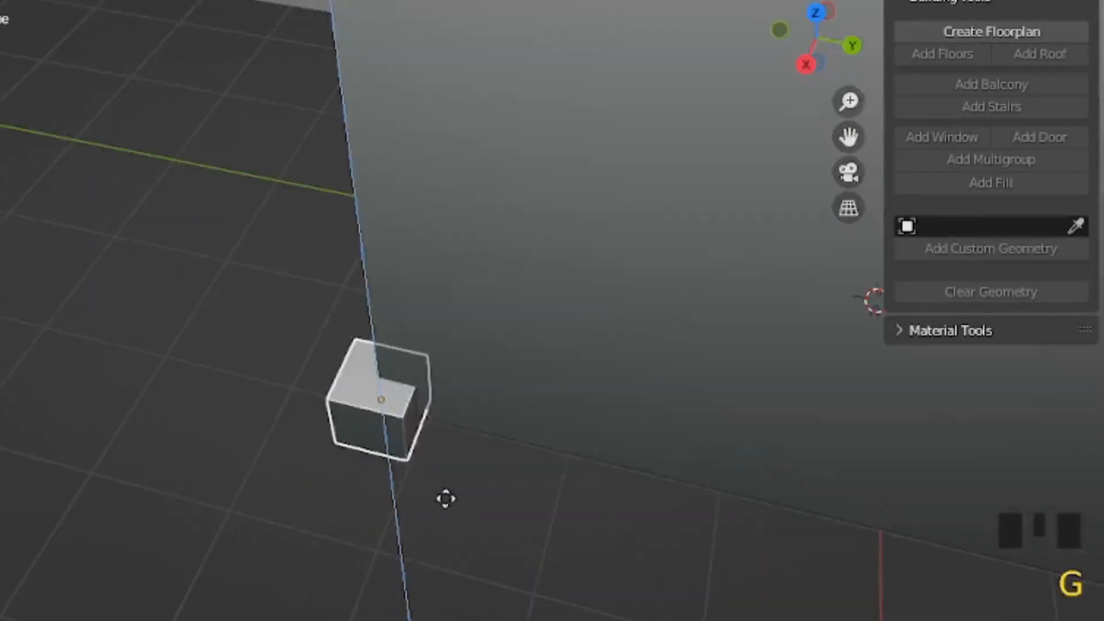
# - Position the thin vertical beam cube along the wall edge in top view
pyautogui.scroll(-3)
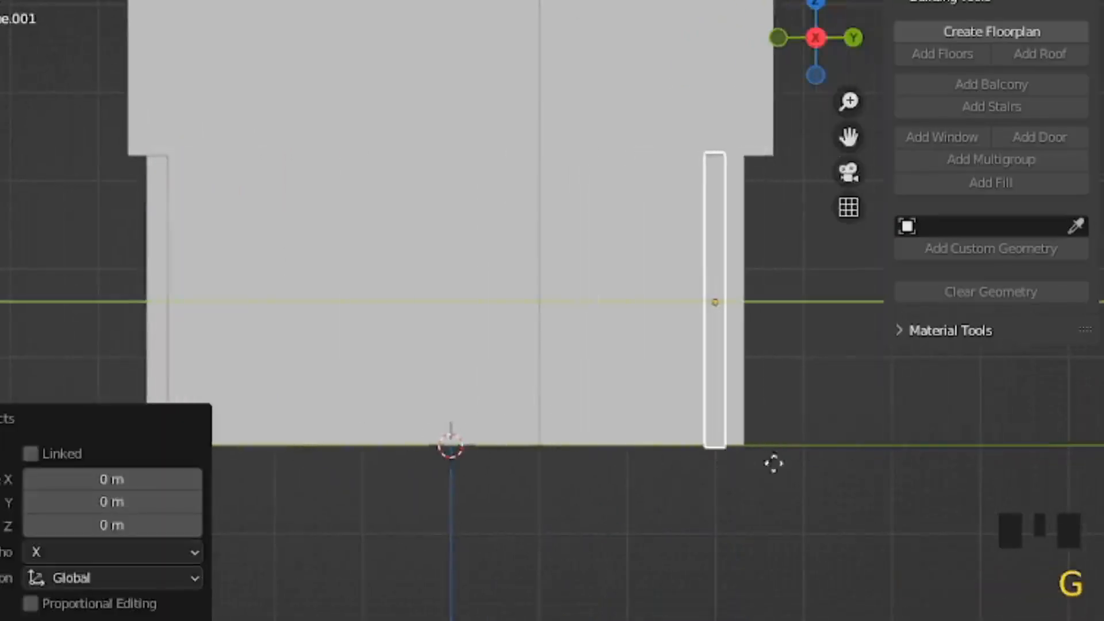
pyautogui.press('NUMPAD_7')
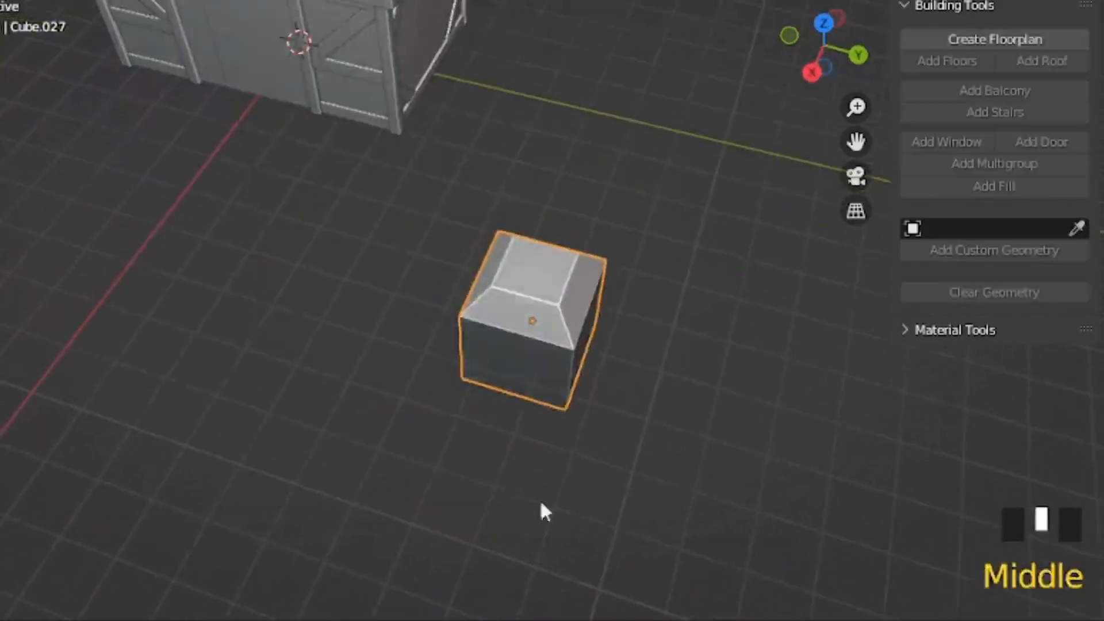
# - Scale beam cubes to frame the upper storey beneath the roof
pyautogui.press('s')
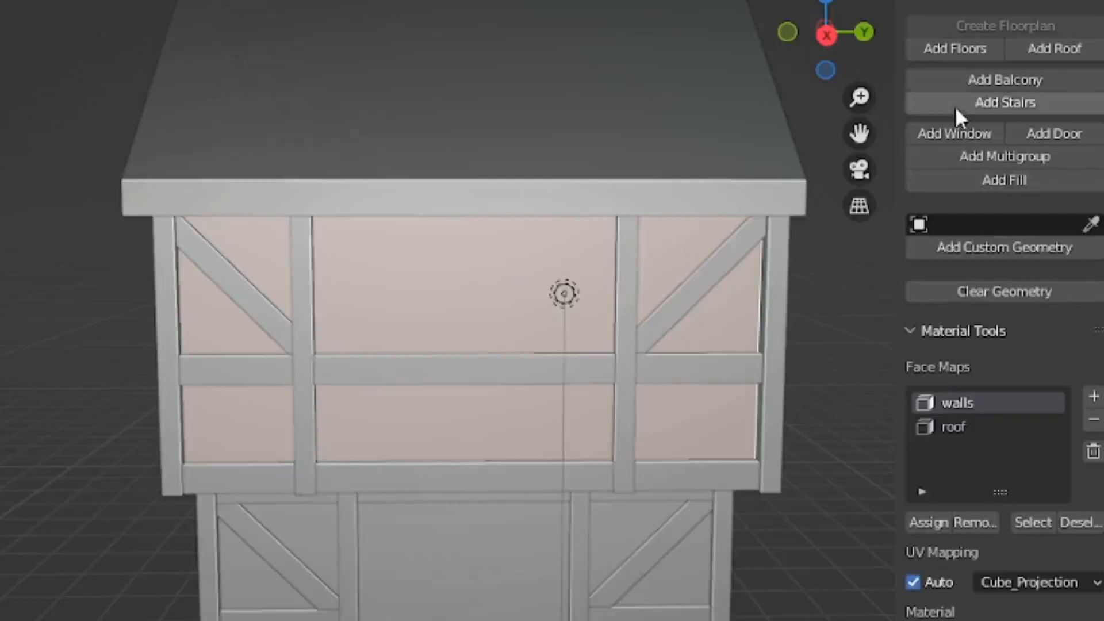
pyautogui.click(954, 132)
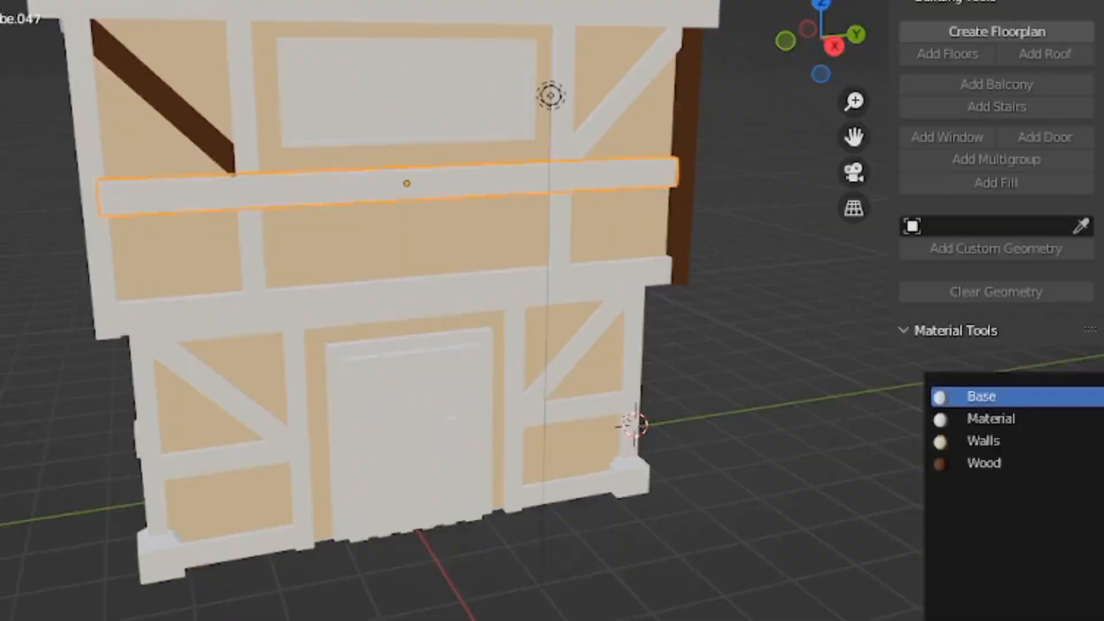
# - Apply Wood to the horizontal and diagonal beams and set window roughness to 0.050
pyautogui.doubleClick(620, 91)
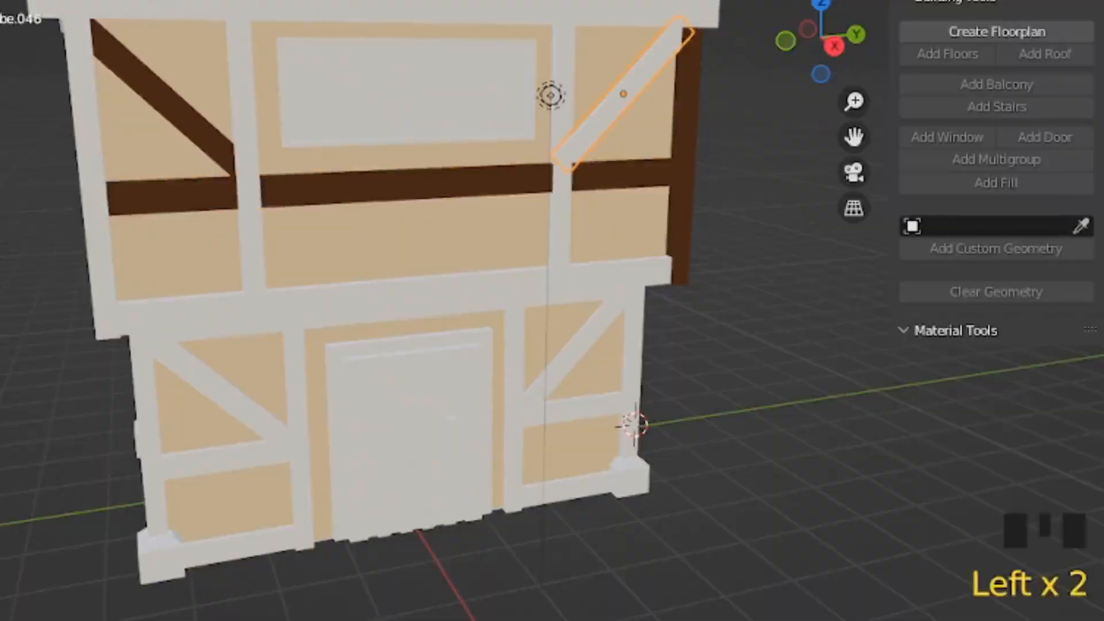
pyautogui.click(605, 162)
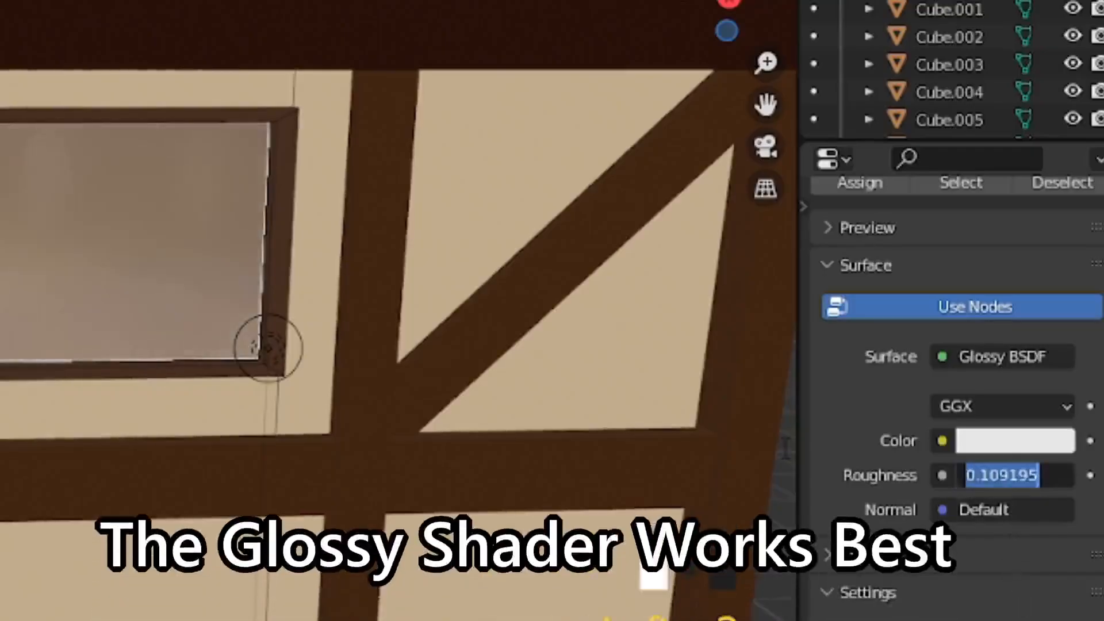
pyautogui.write('0.050')
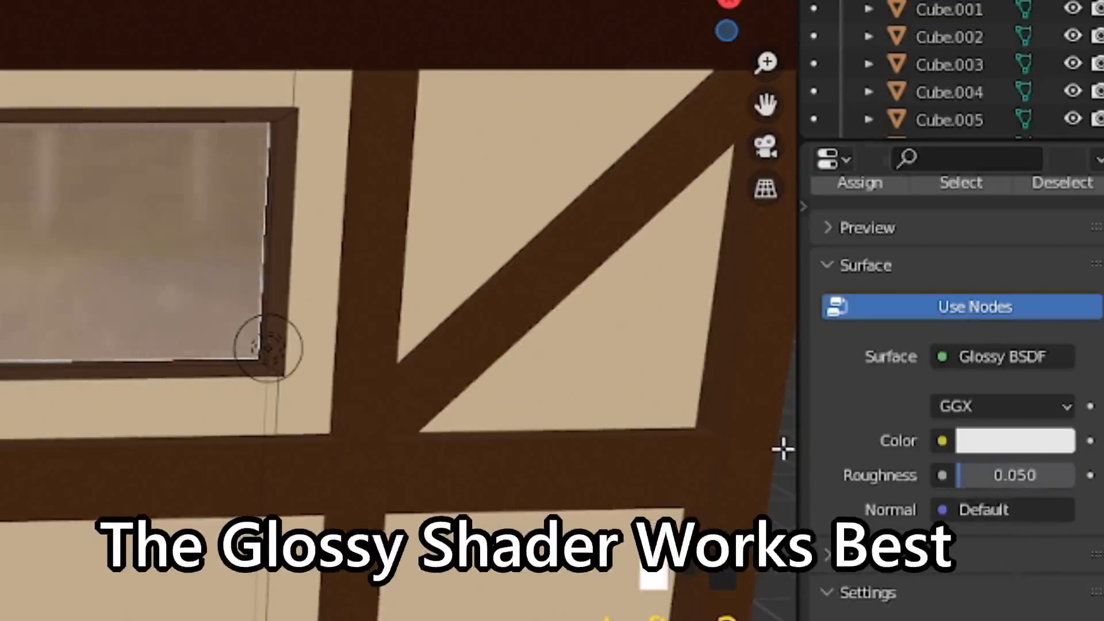